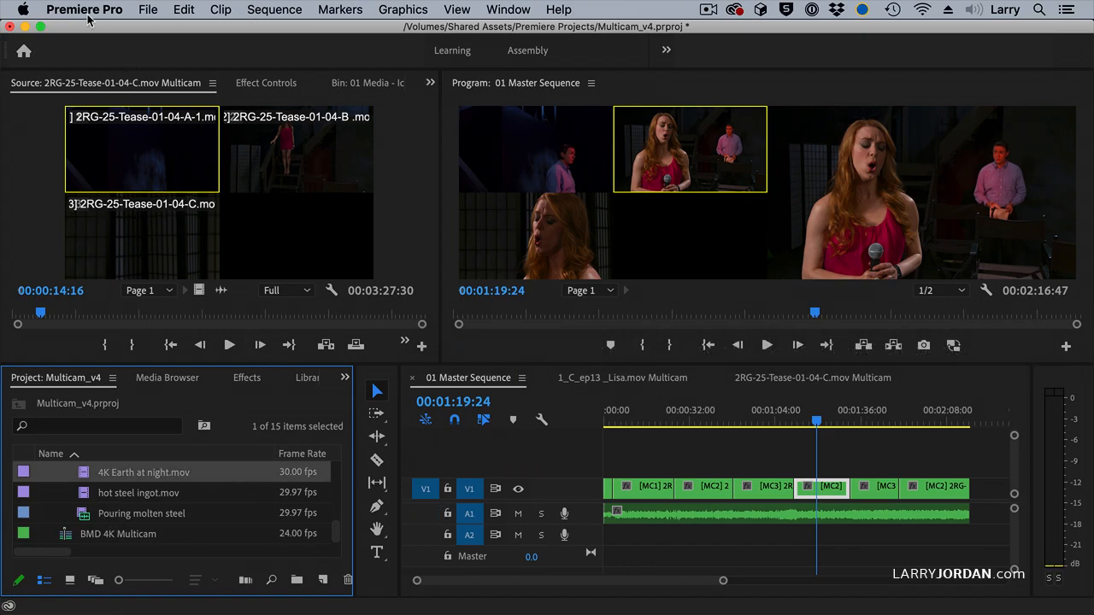
- Keep Default Media Scaling set to None in the Media preferences
{"action": "left_click", "coordinate": [83, 10]}
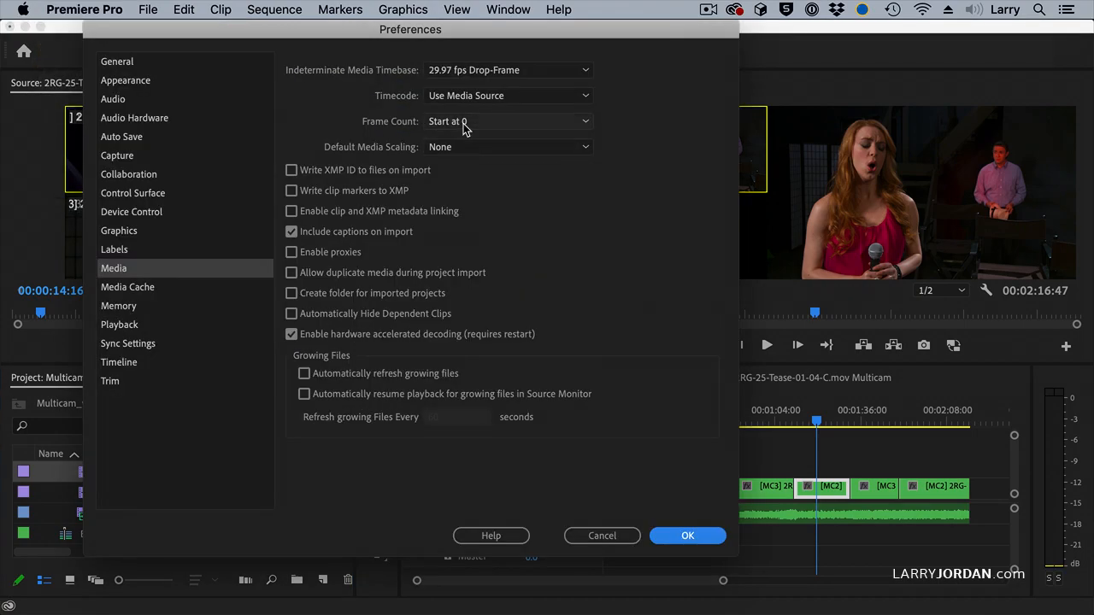
{"action": "mouse_move", "coordinate": [475, 157]}
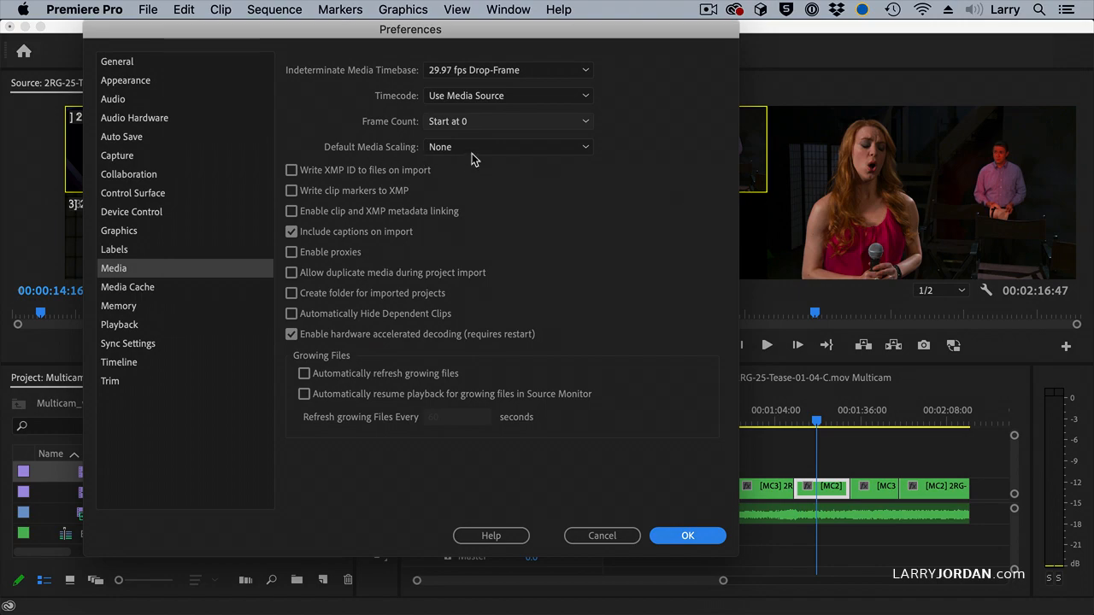
{"action": "left_click", "coordinate": [510, 147]}
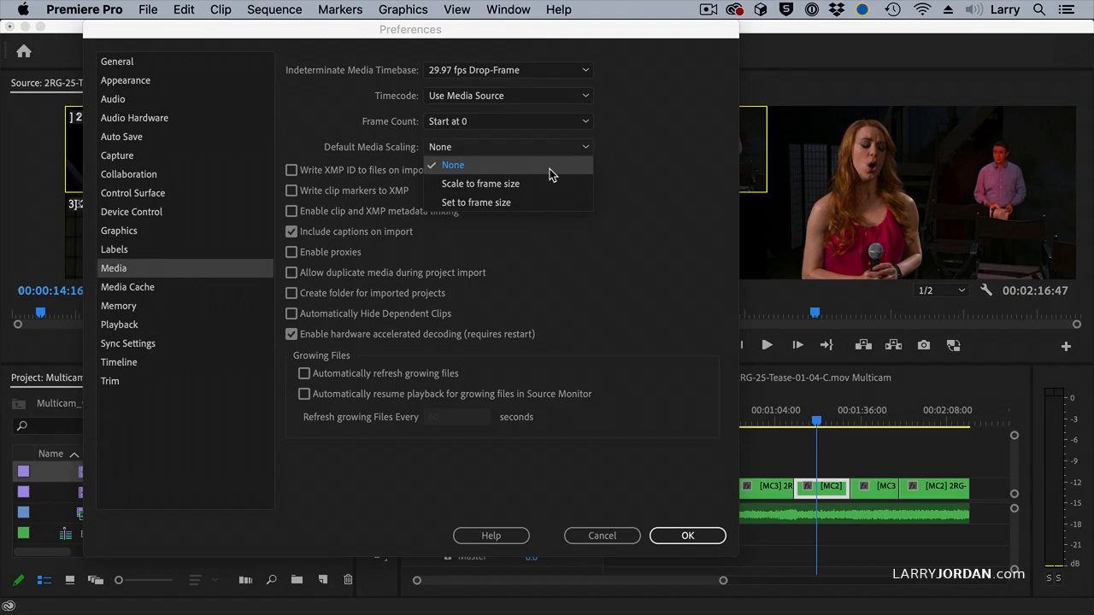
{"action": "left_click", "coordinate": [453, 164]}
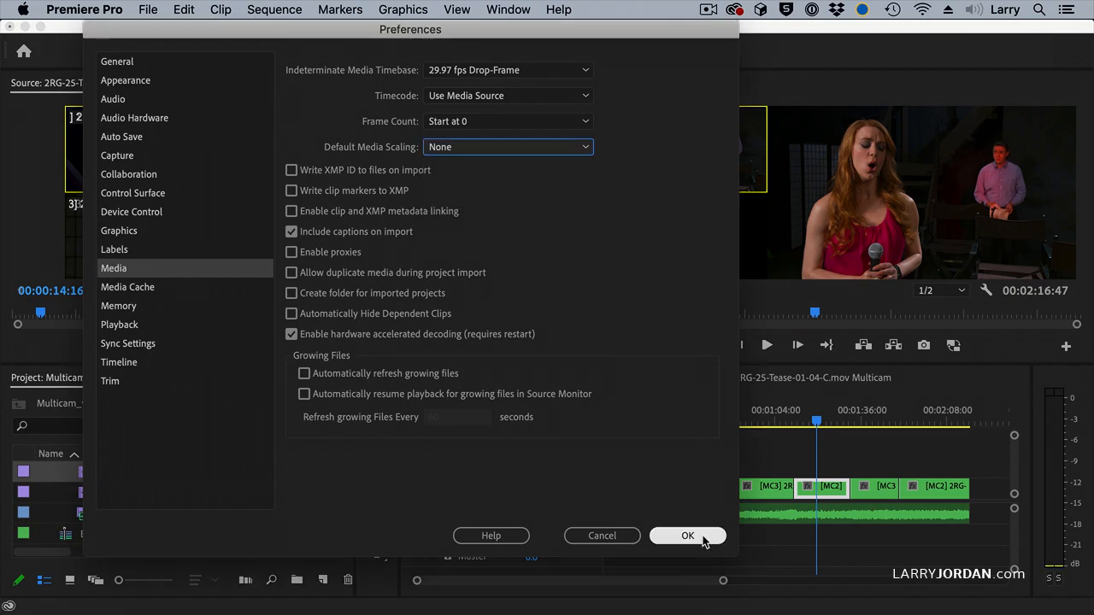
- Start a multi-camera source sequence from the three selected clips
{"action": "left_click", "coordinate": [688, 537]}
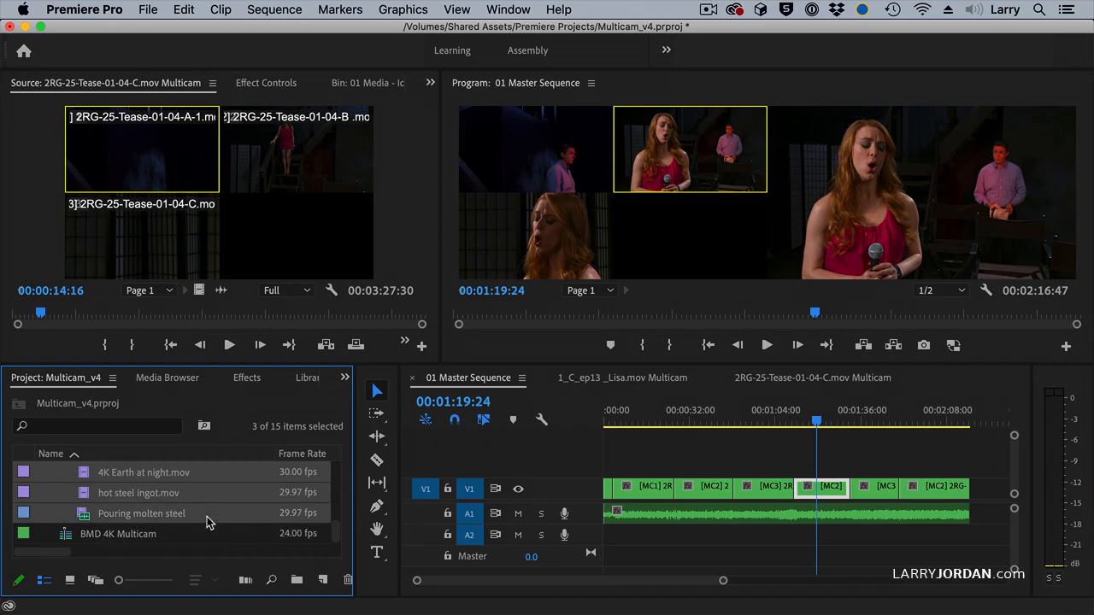
{"action": "right_click", "coordinate": [140, 513]}
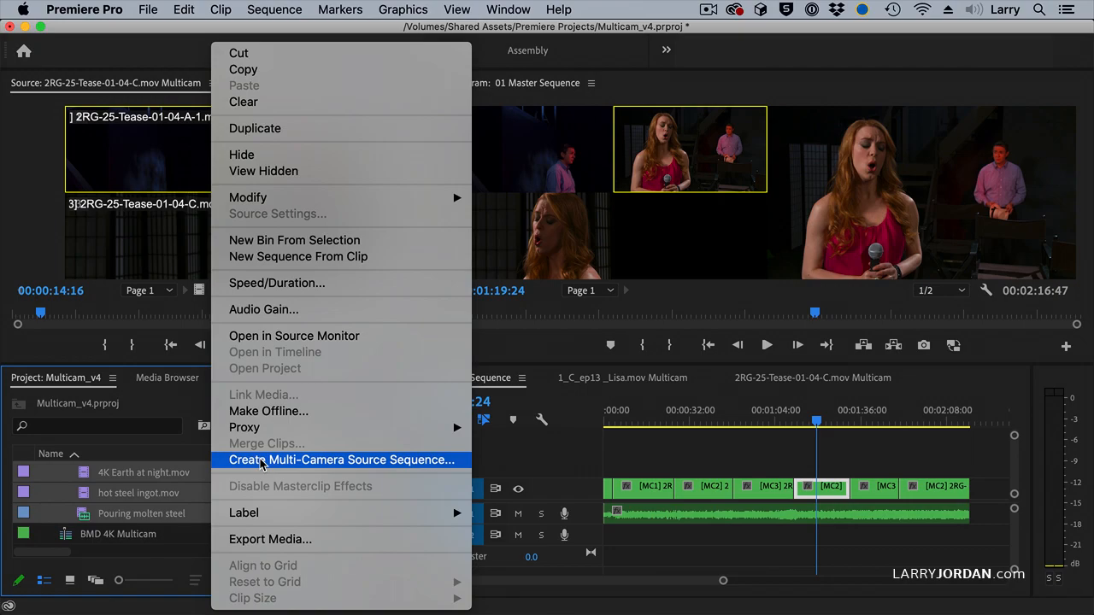
{"action": "left_click", "coordinate": [342, 459]}
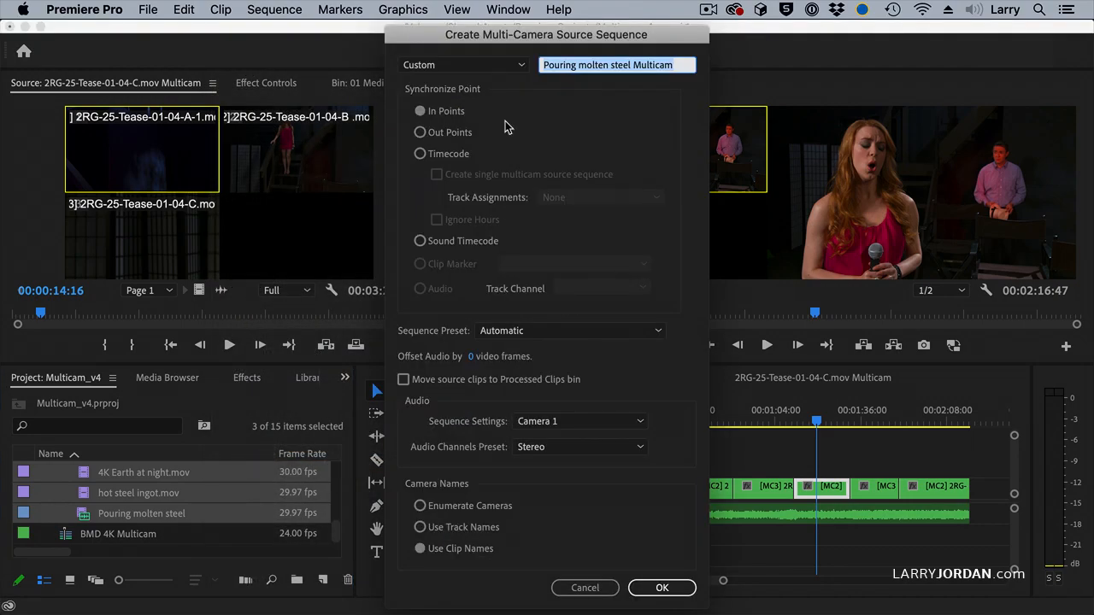
{"action": "left_click", "coordinate": [421, 111]}
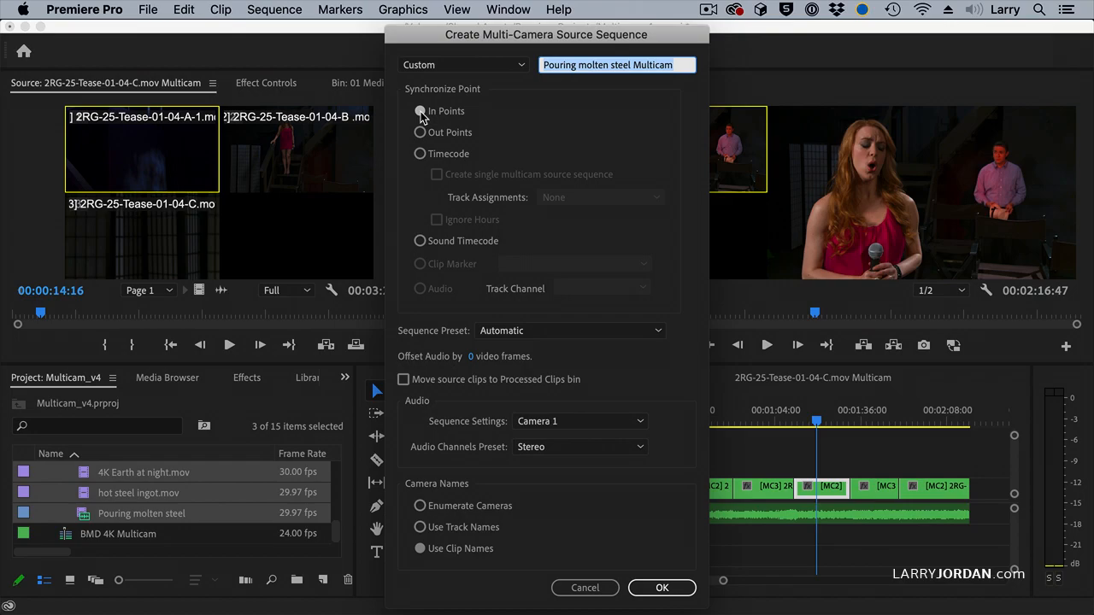
- Sync the cameras at In points, name it Multicam 3 and number the cameras
{"action": "left_click", "coordinate": [616, 64]}
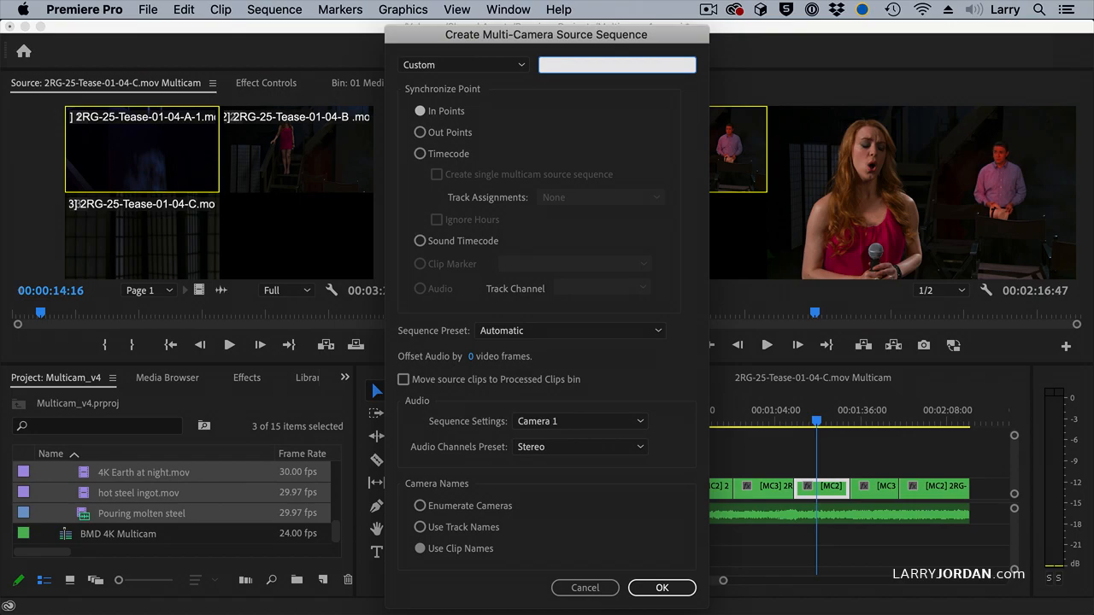
{"action": "type", "text": "Multicam 3"}
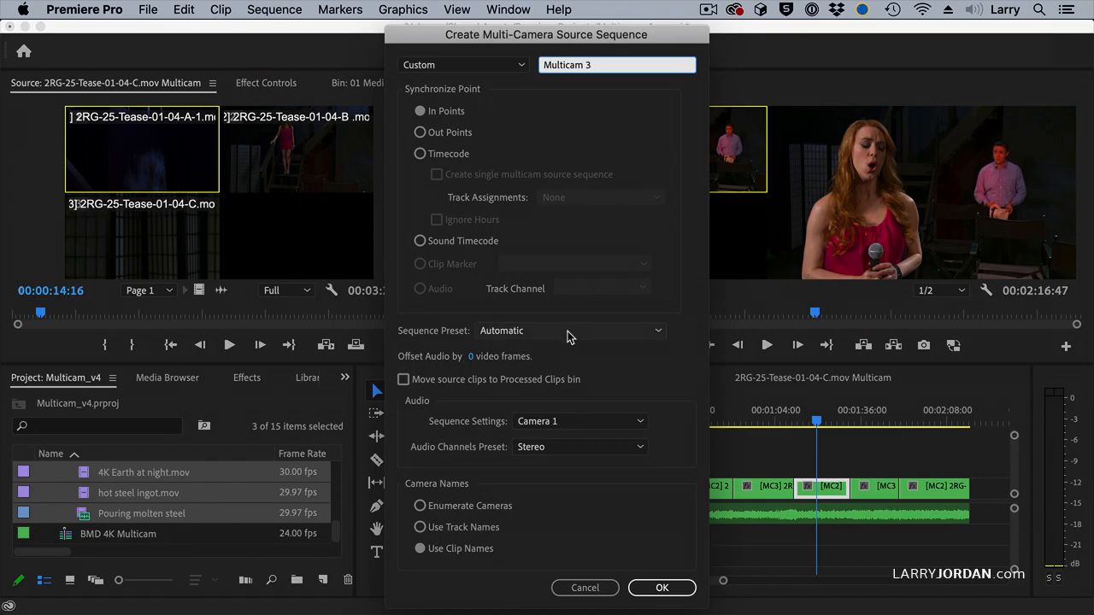
{"action": "left_click", "coordinate": [617, 65]}
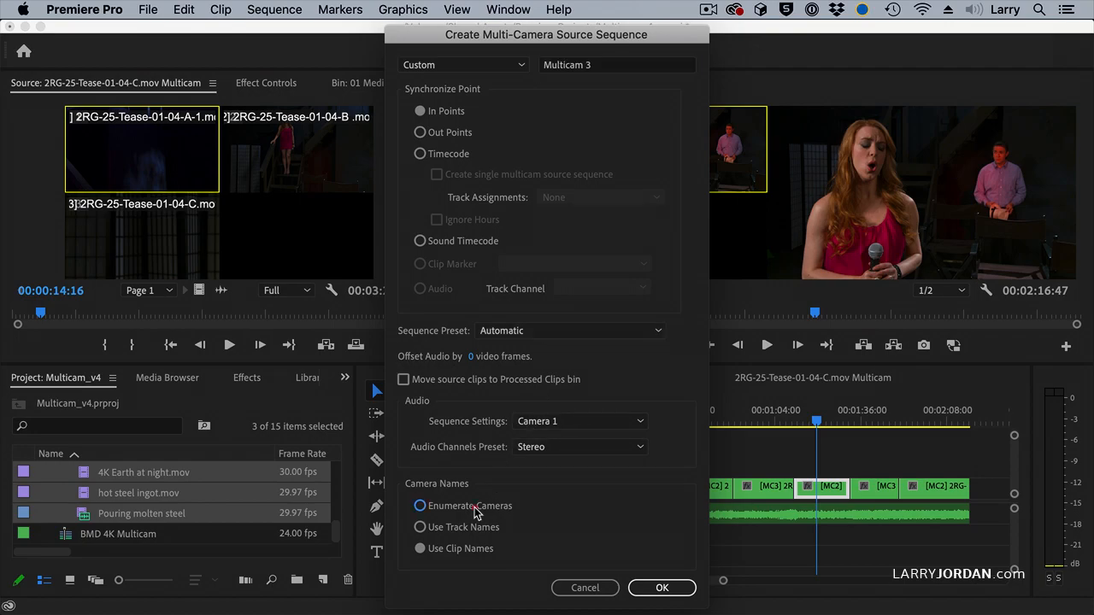
{"action": "left_click", "coordinate": [662, 588]}
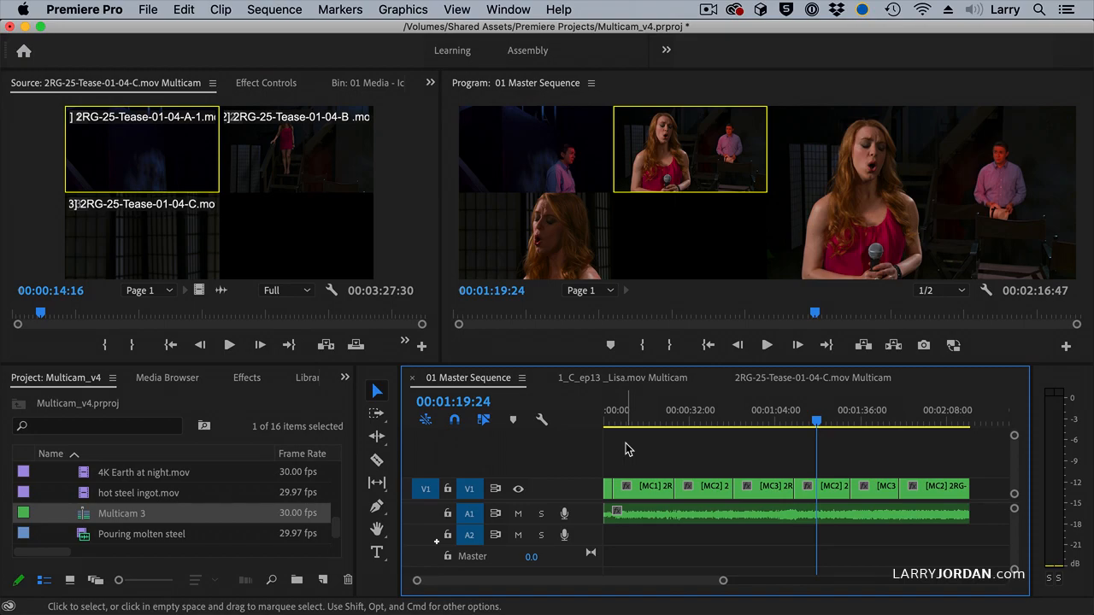
{"action": "mouse_move", "coordinate": [643, 448]}
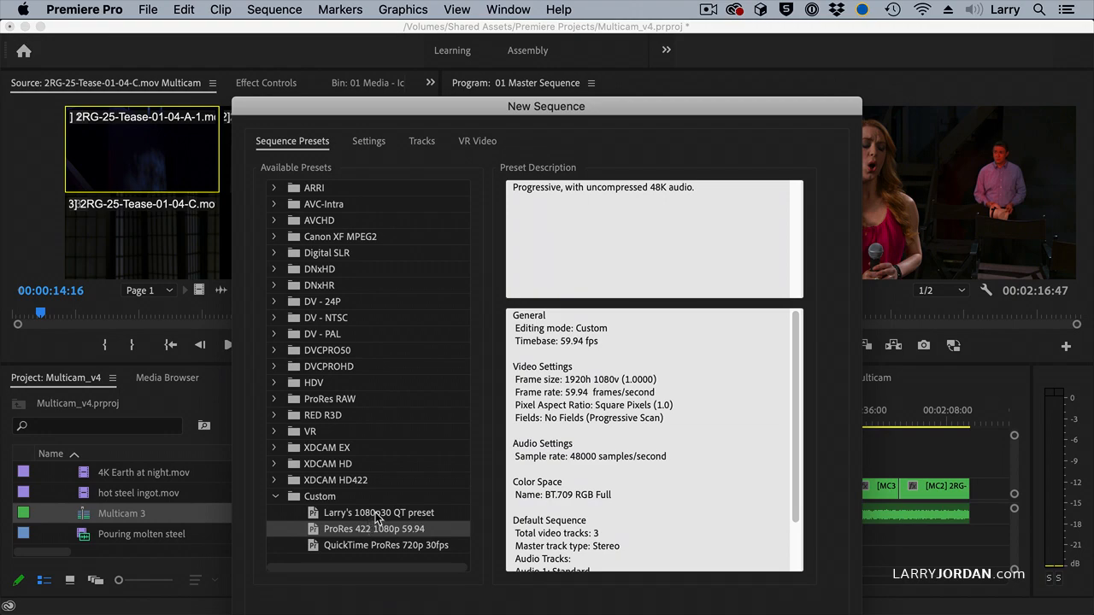
- Create sequence 'Seq. 2' from the custom 1080p 30 fps QuickTime preset
{"action": "left_click", "coordinate": [379, 513]}
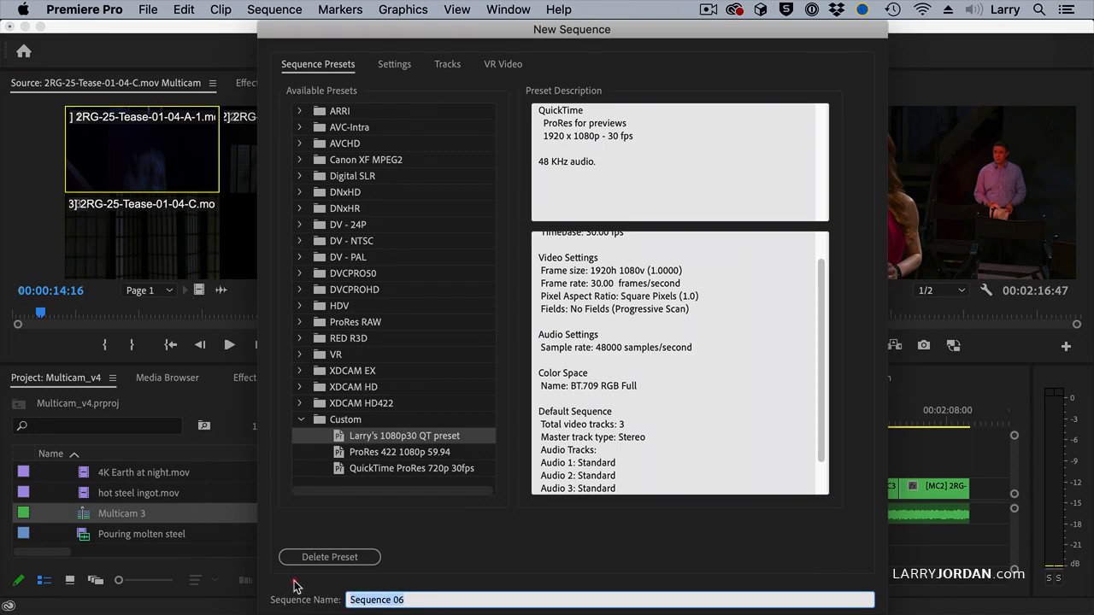
{"action": "type", "text": "Sec. 2"}
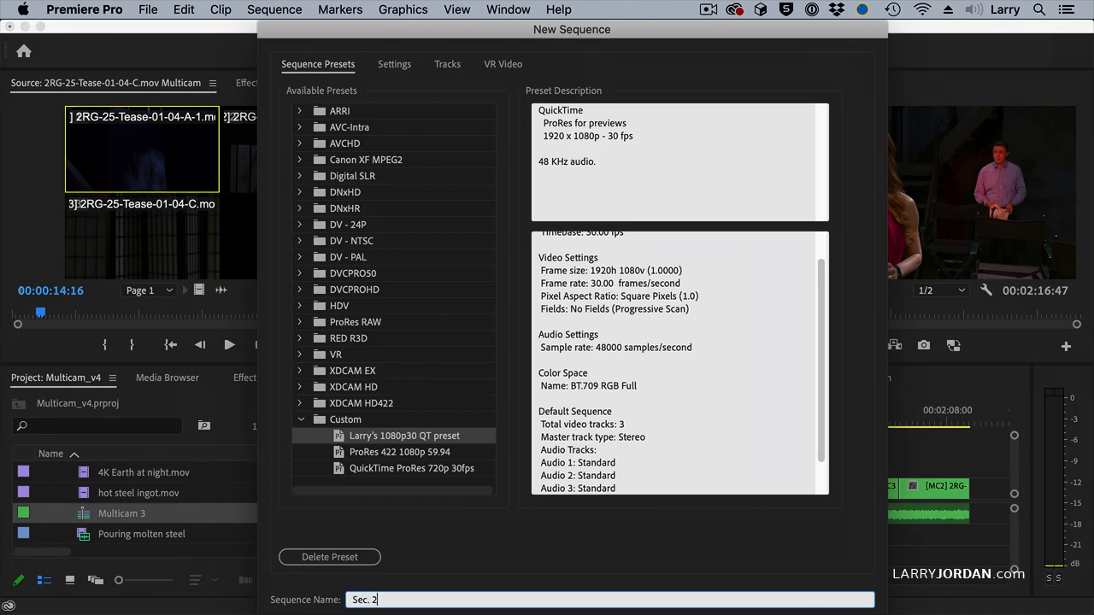
{"action": "type", "text": "Seq."}
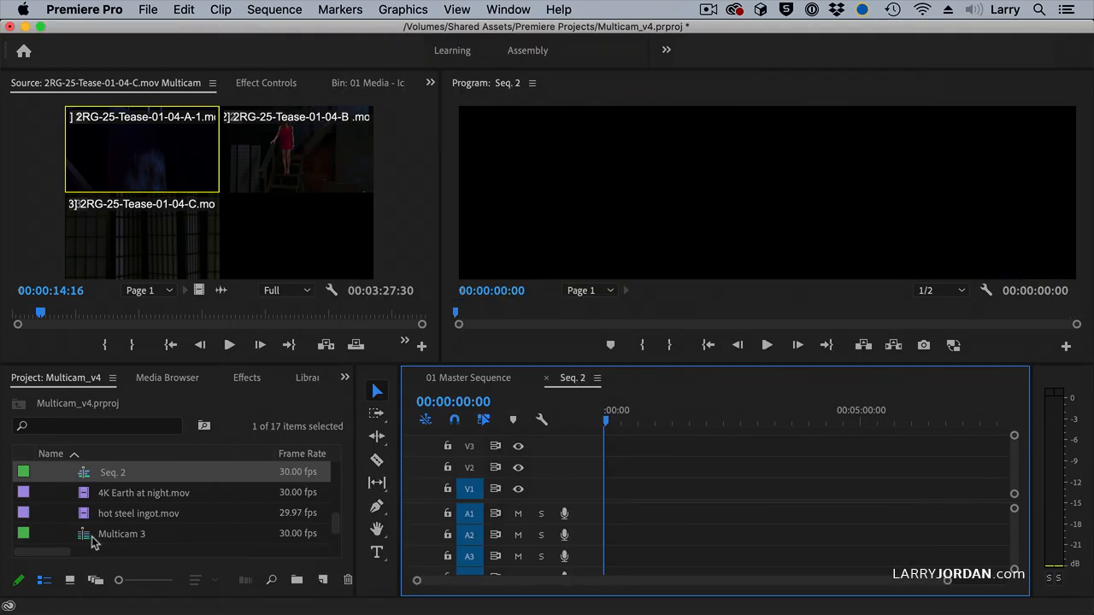
- Place Multicam 3 on the Seq. 2 timeline, keeping the sequence's existing settings
{"action": "left_click_drag", "start_coordinate": [122, 533], "coordinate": [629, 496]}
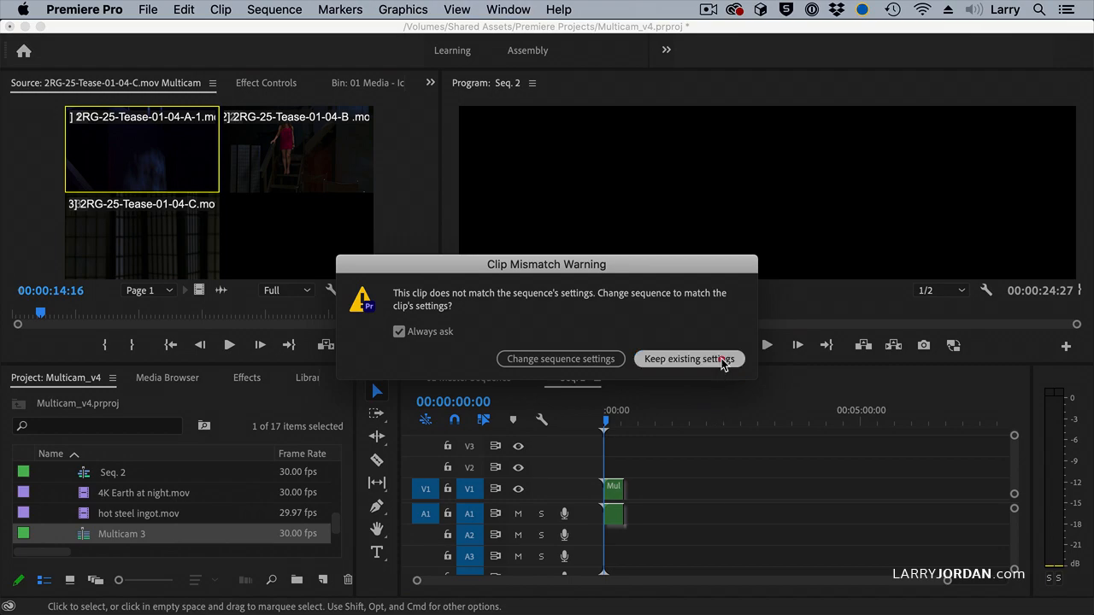
{"action": "left_click", "coordinate": [689, 359]}
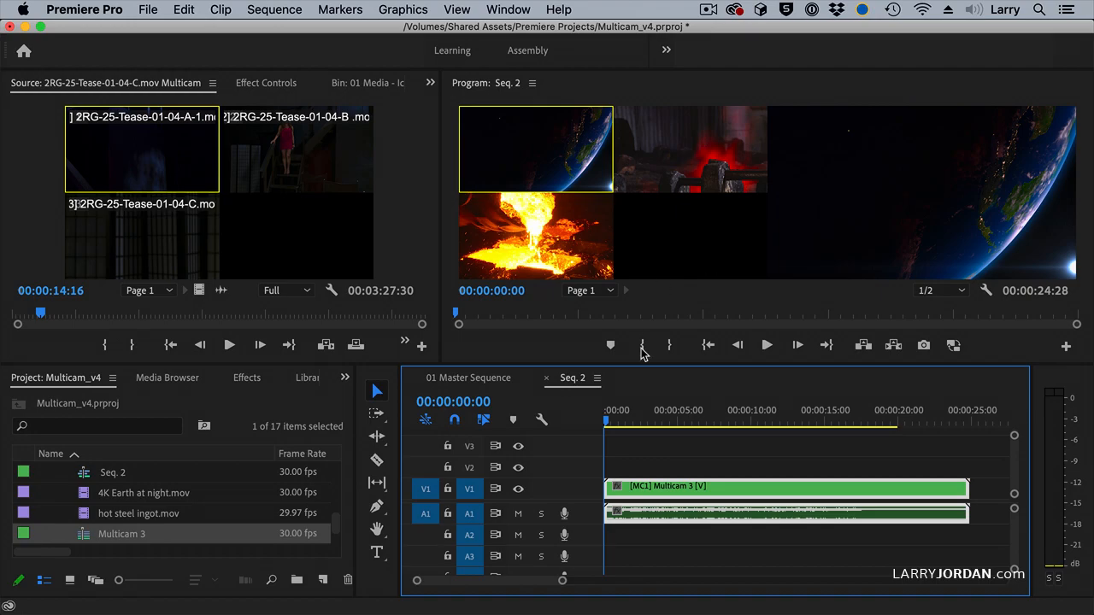
{"action": "left_click", "coordinate": [687, 420]}
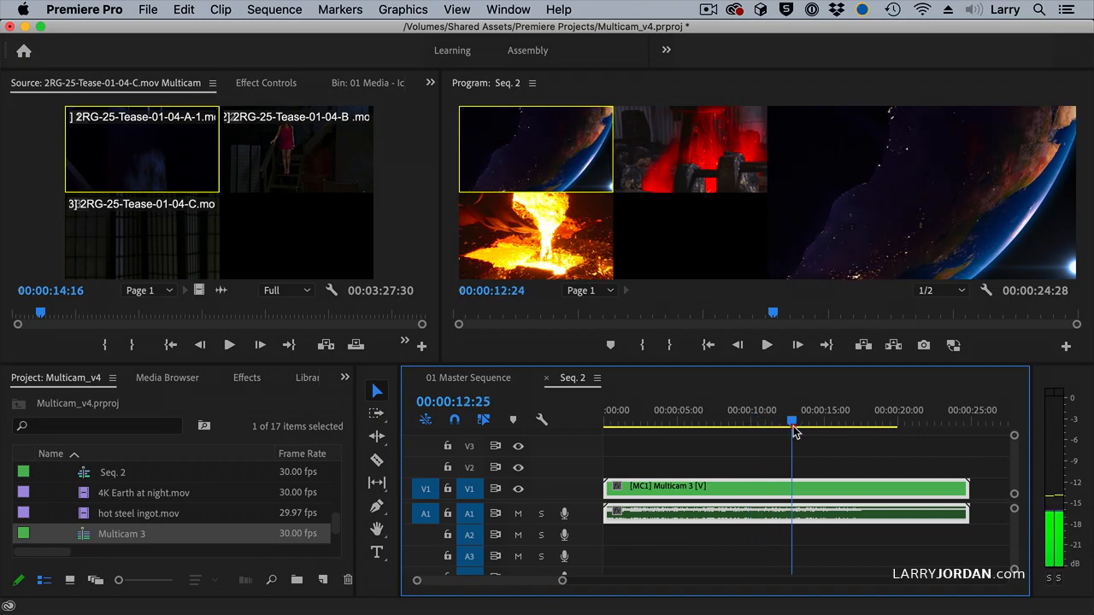
- Cut the multicam clip into three sections switching between cameras 3, 2 and 1
{"action": "left_click_drag", "start_coordinate": [790, 421], "coordinate": [820, 421]}
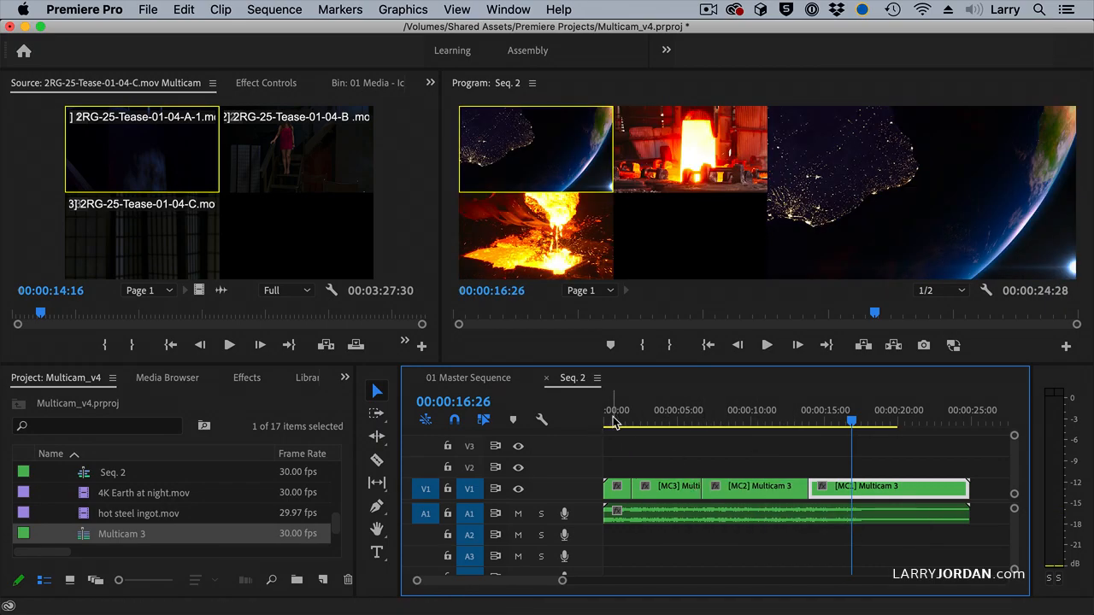
{"action": "left_click", "coordinate": [667, 421]}
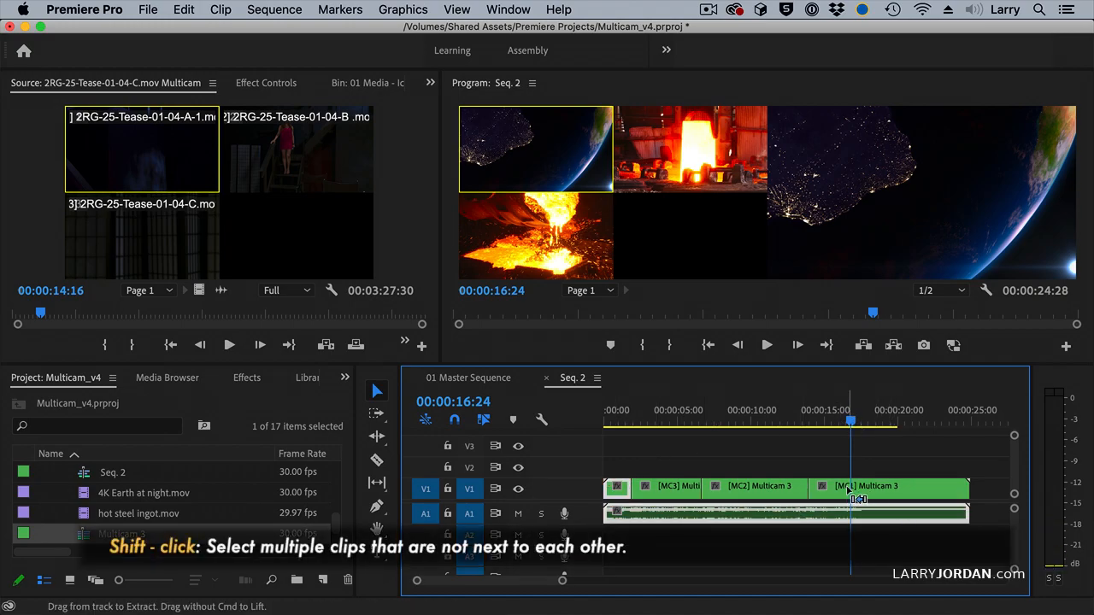
- Set the first and third 4K camera sections to frame size
{"action": "left_click", "coordinate": [889, 485]}
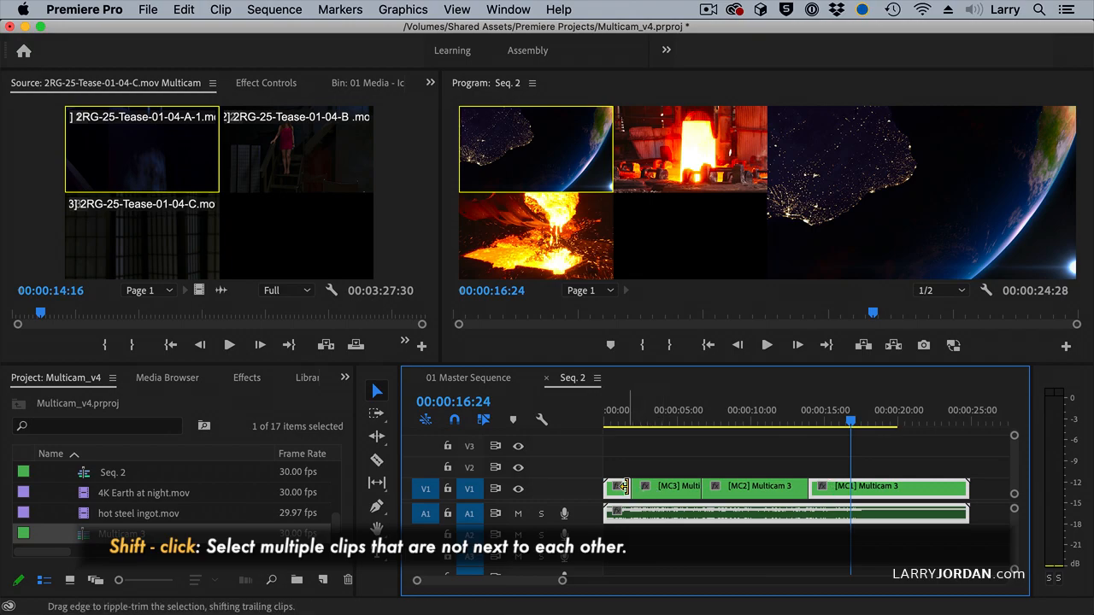
{"action": "mouse_move", "coordinate": [607, 487]}
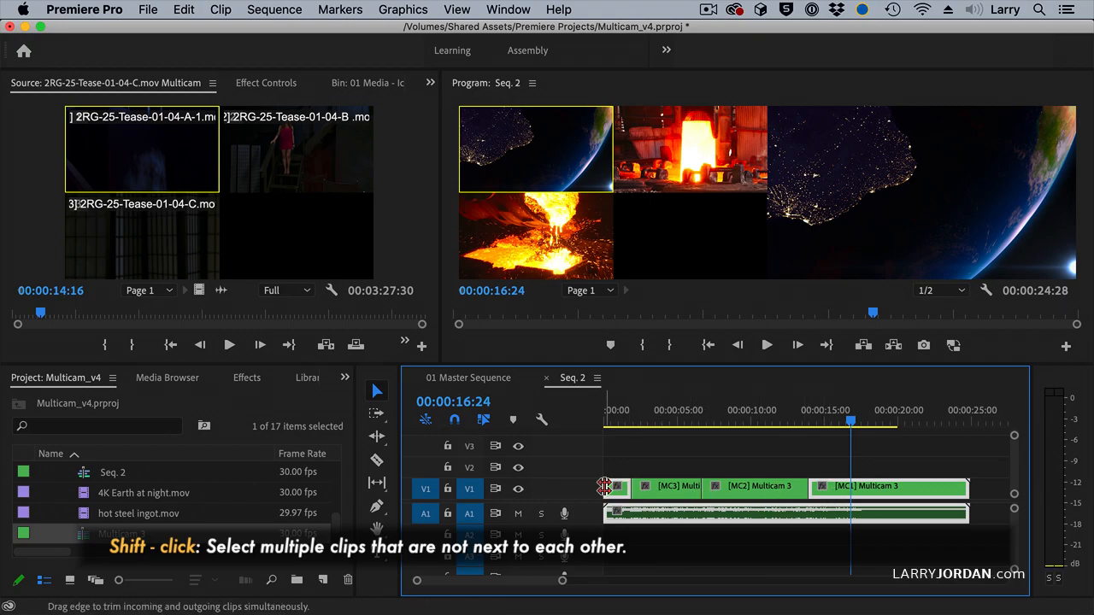
{"action": "right_click", "coordinate": [615, 487]}
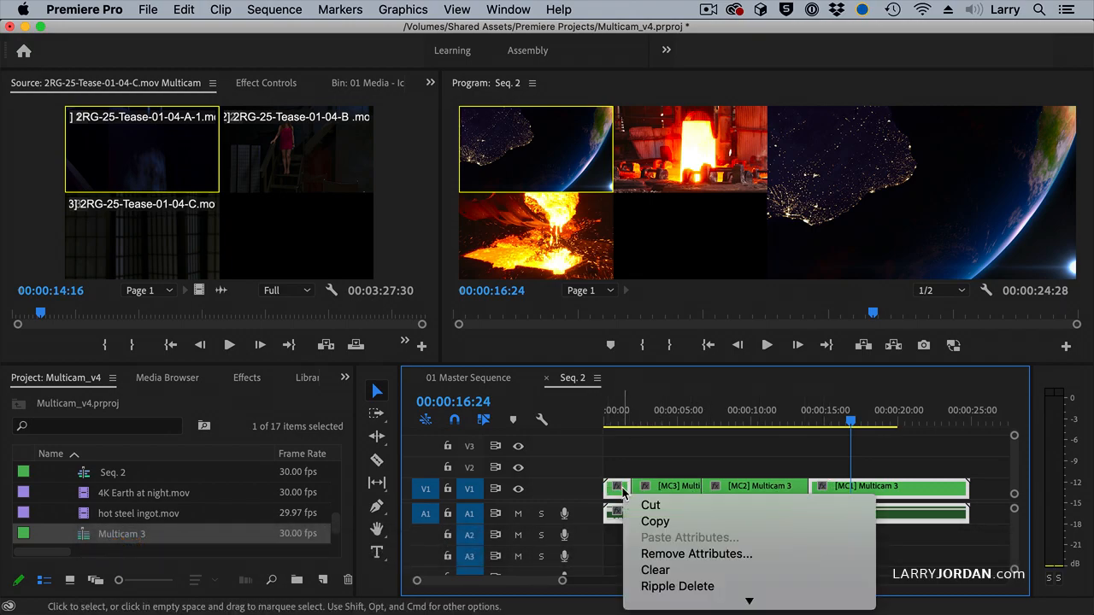
{"action": "mouse_move", "coordinate": [677, 557]}
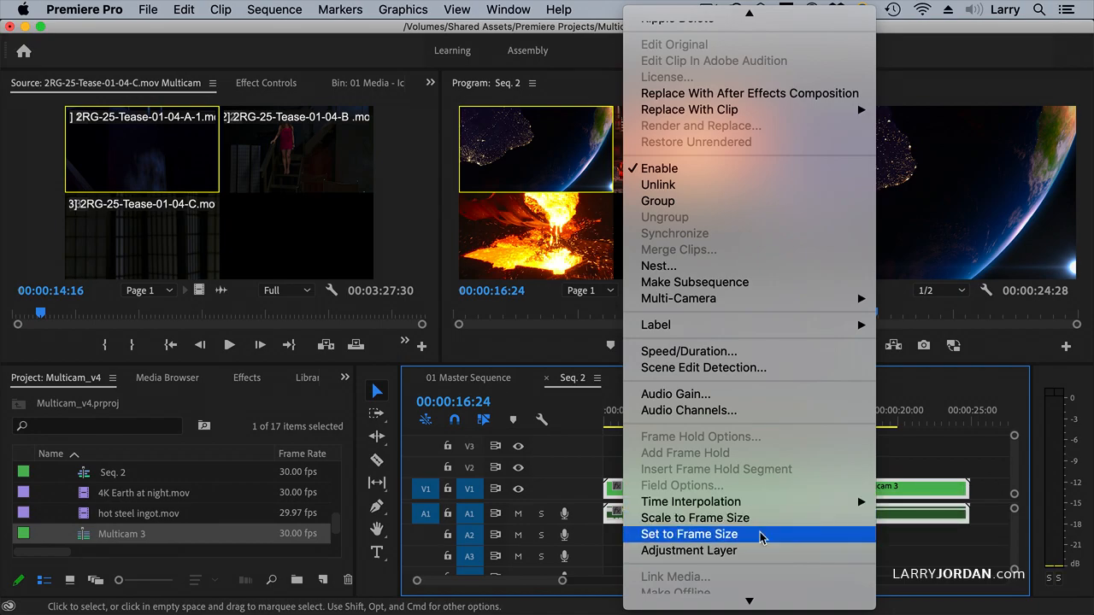
{"action": "left_click", "coordinate": [689, 533]}
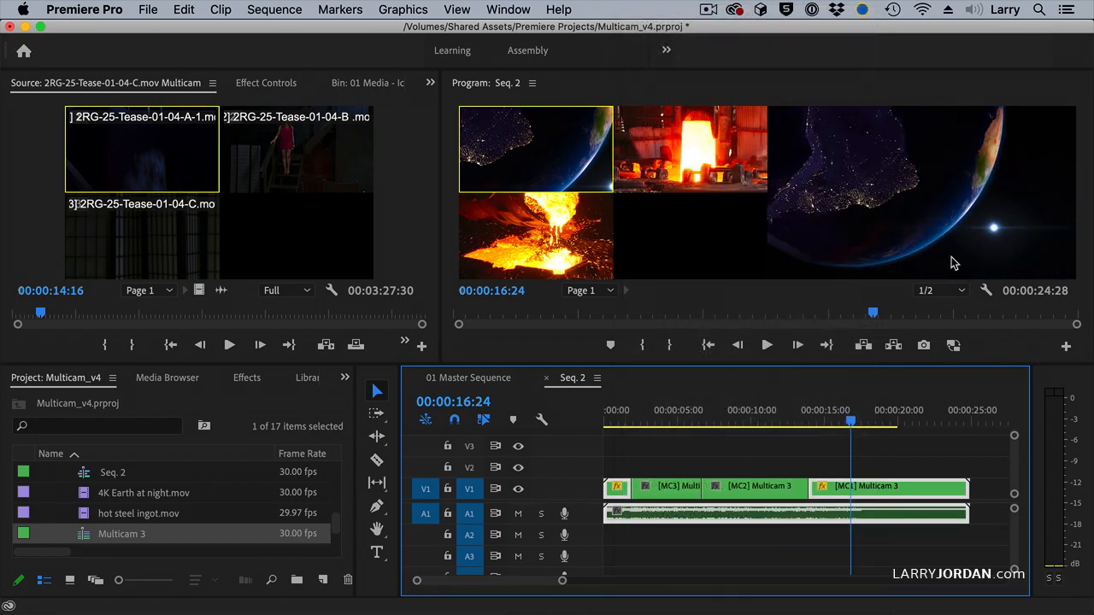
{"action": "mouse_move", "coordinate": [978, 202]}
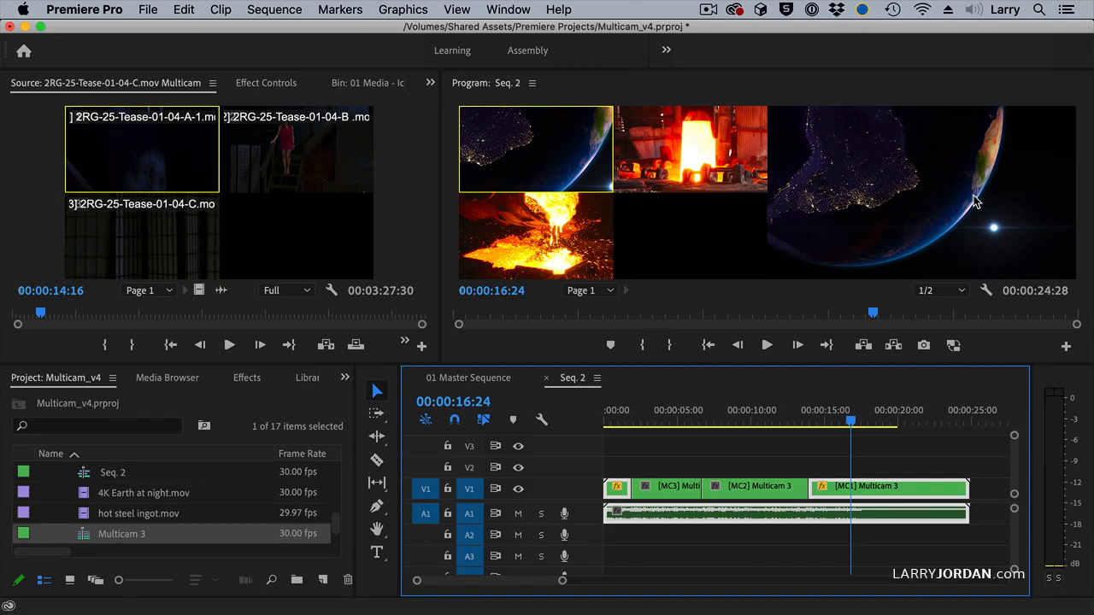
{"action": "mouse_move", "coordinate": [294, 89]}
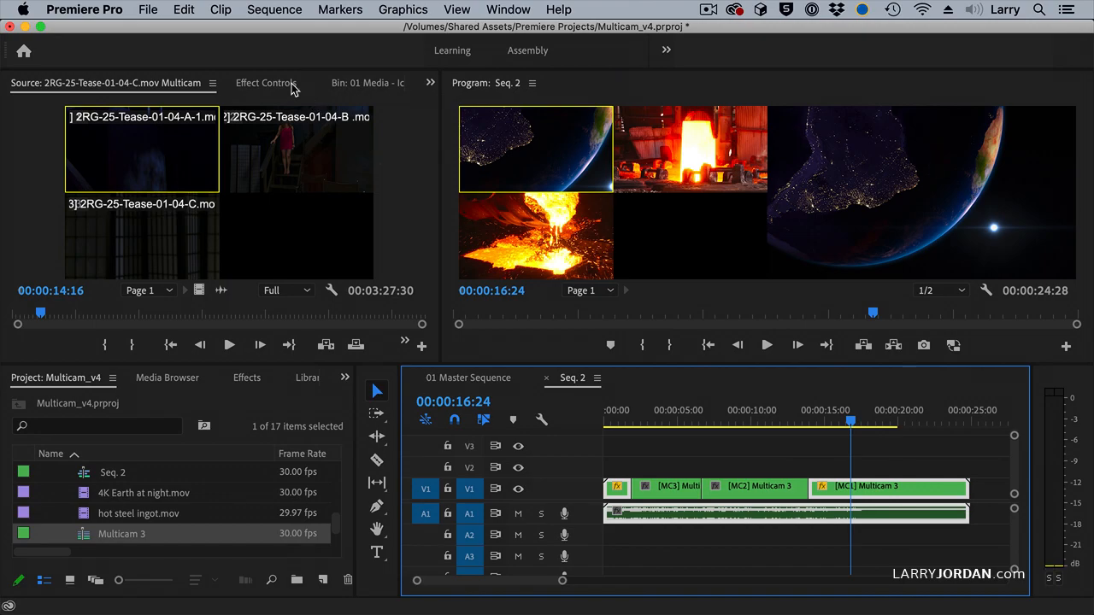